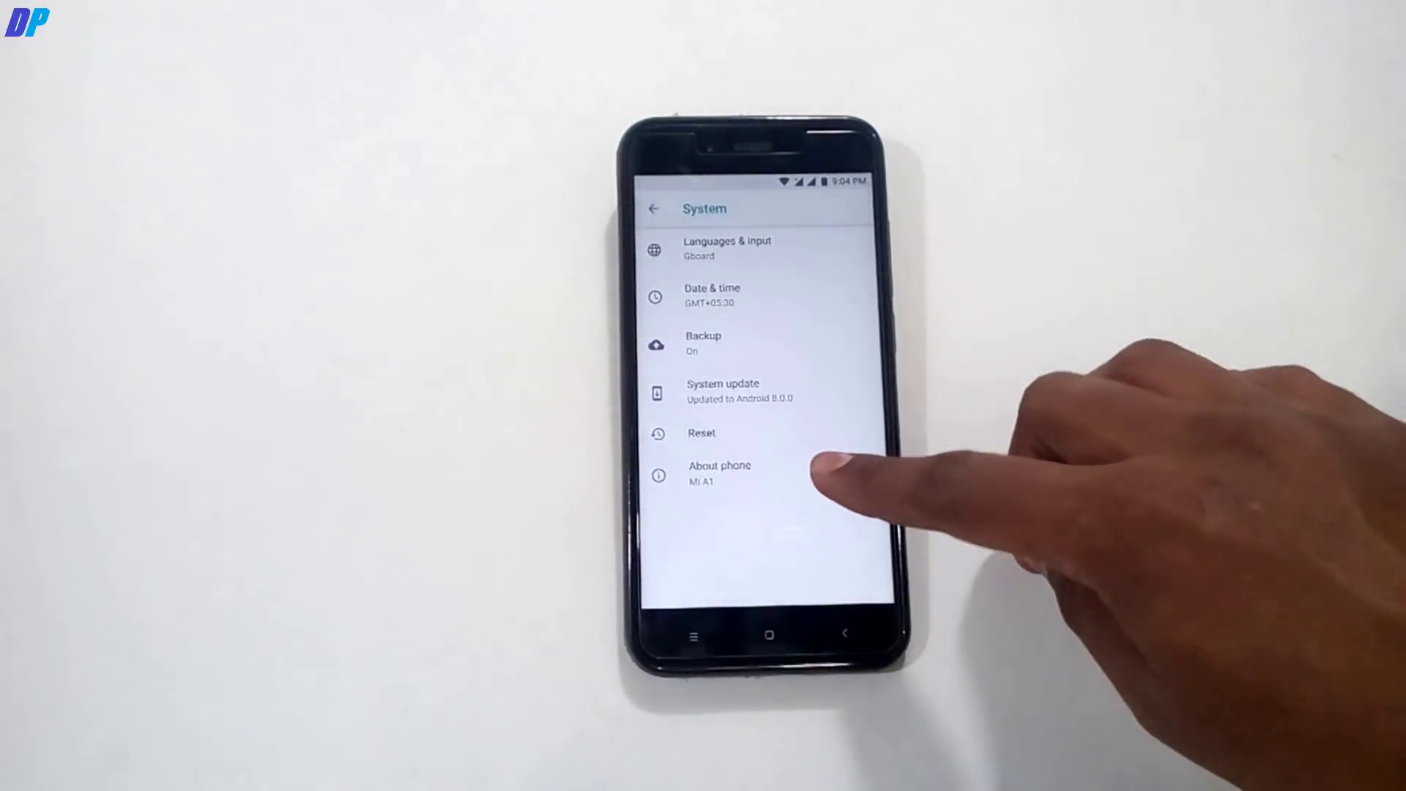
# Enable Developer options via About phone and show it in the System menu.
pyautogui.click(720, 473)
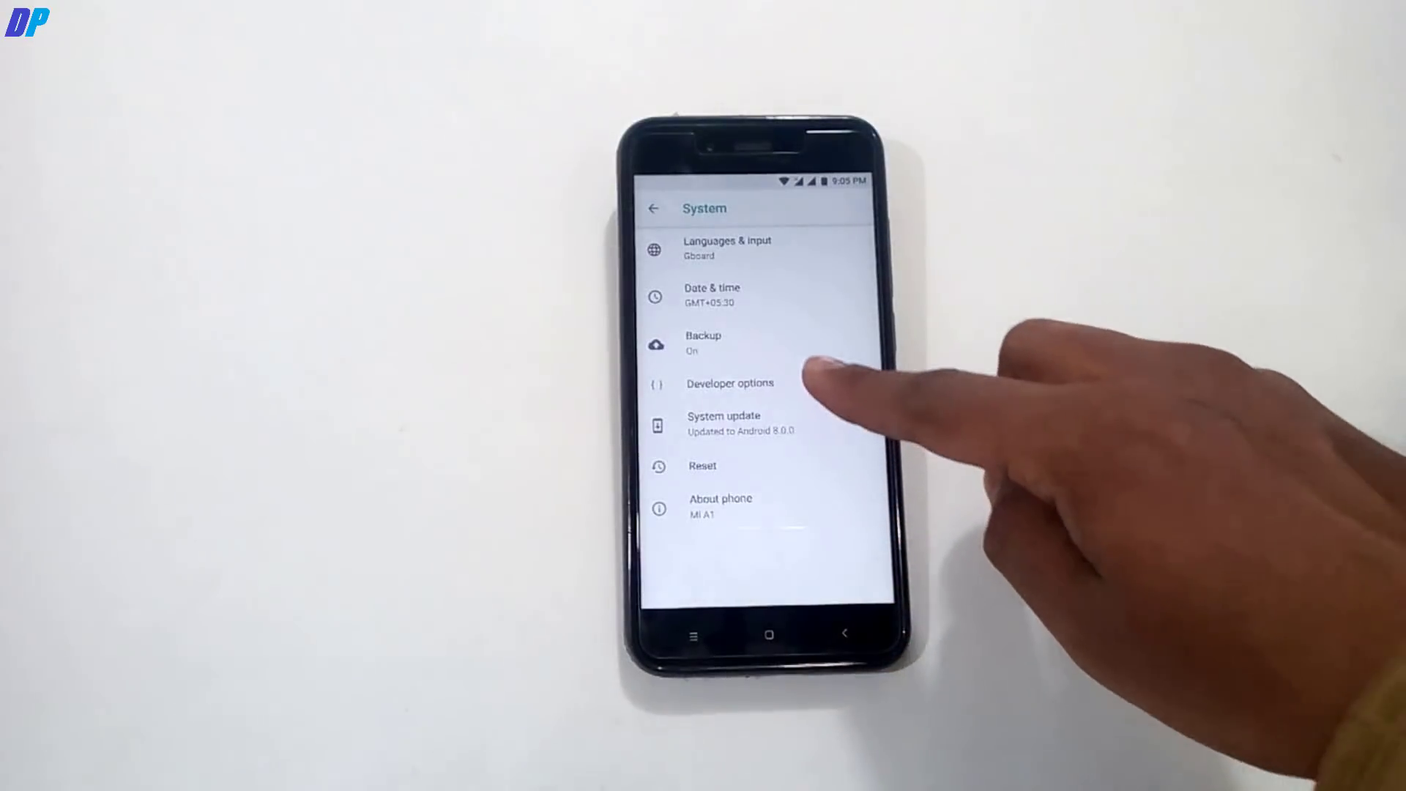
pyautogui.click(730, 382)
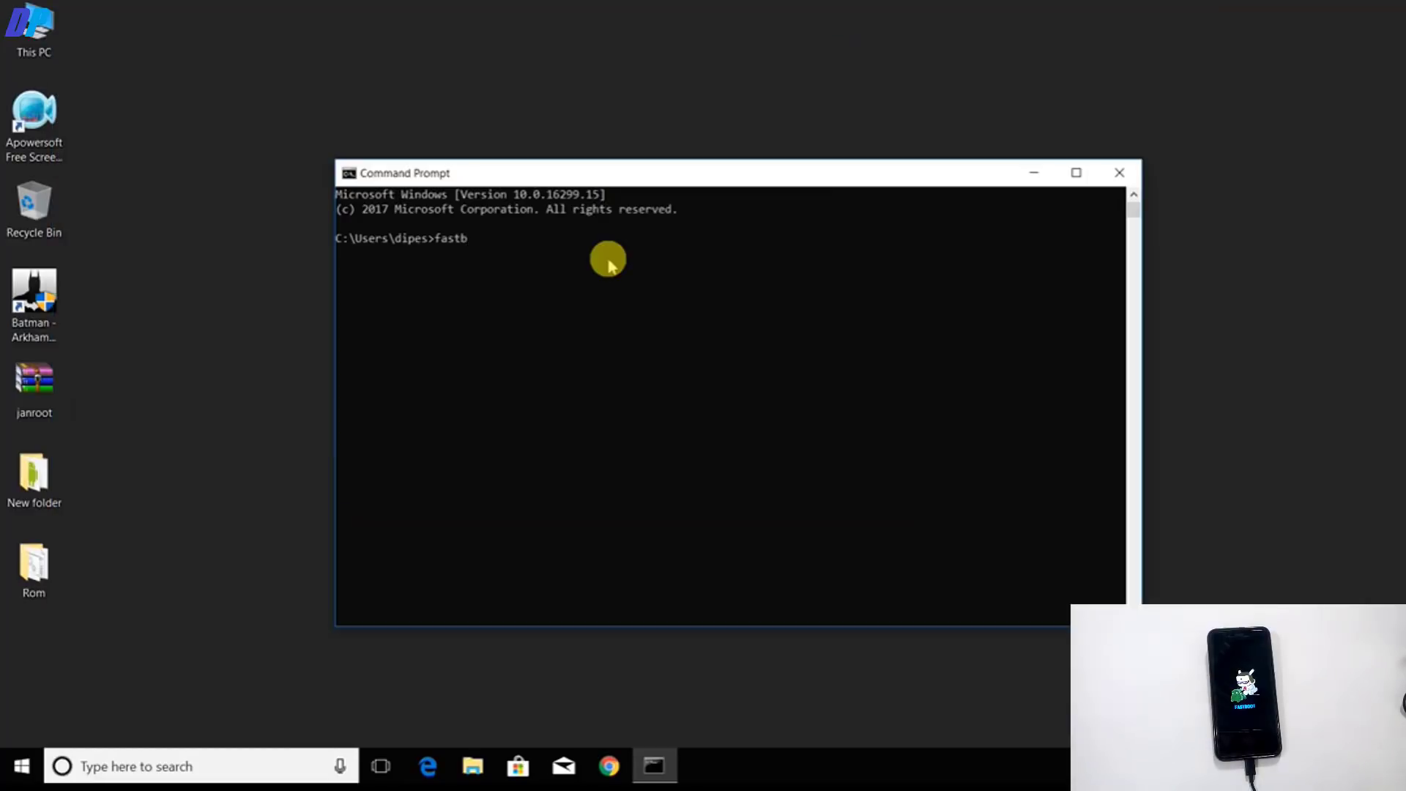
# Unlock the bootloader with 'fastboot oem unlock'.
pyautogui.write('oot oe')
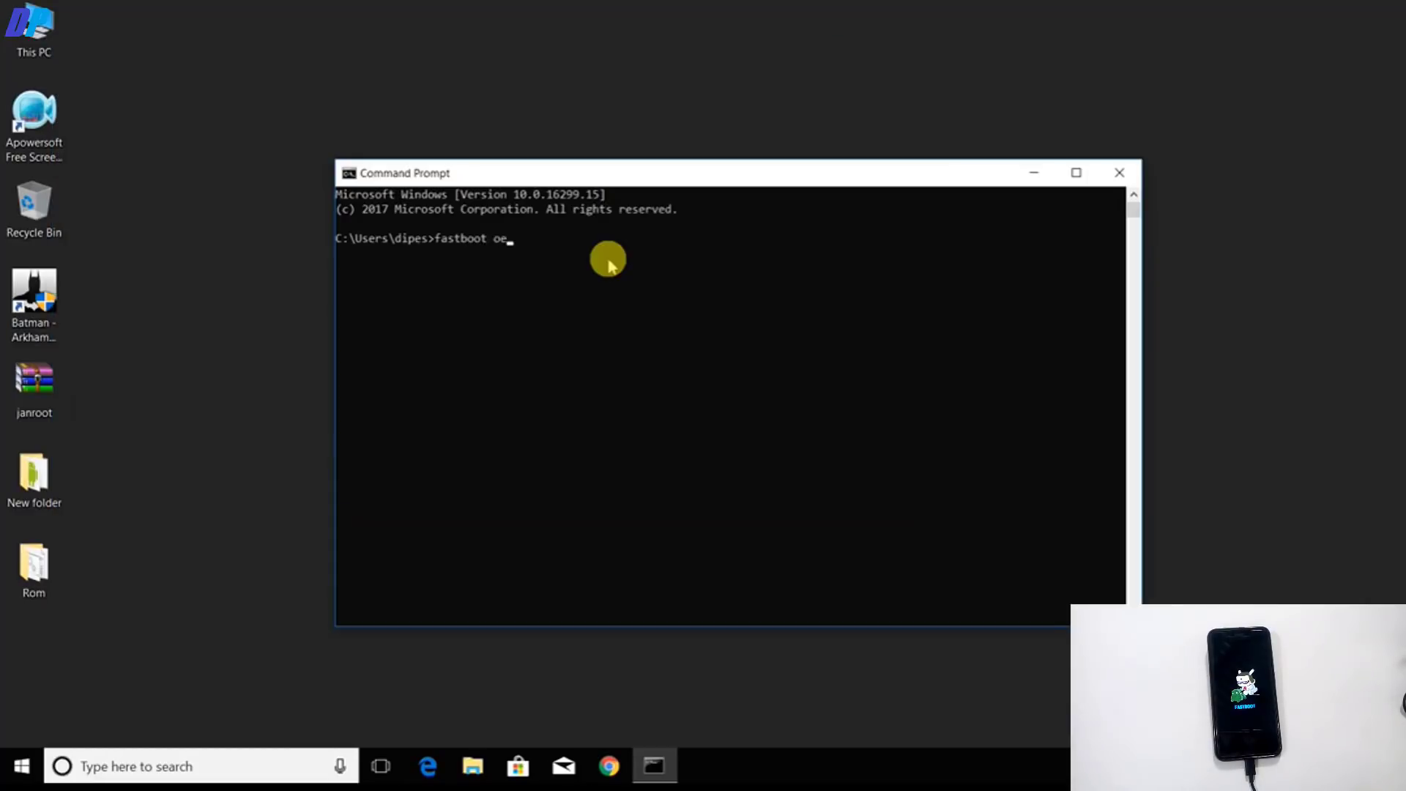
pyautogui.write('m un')
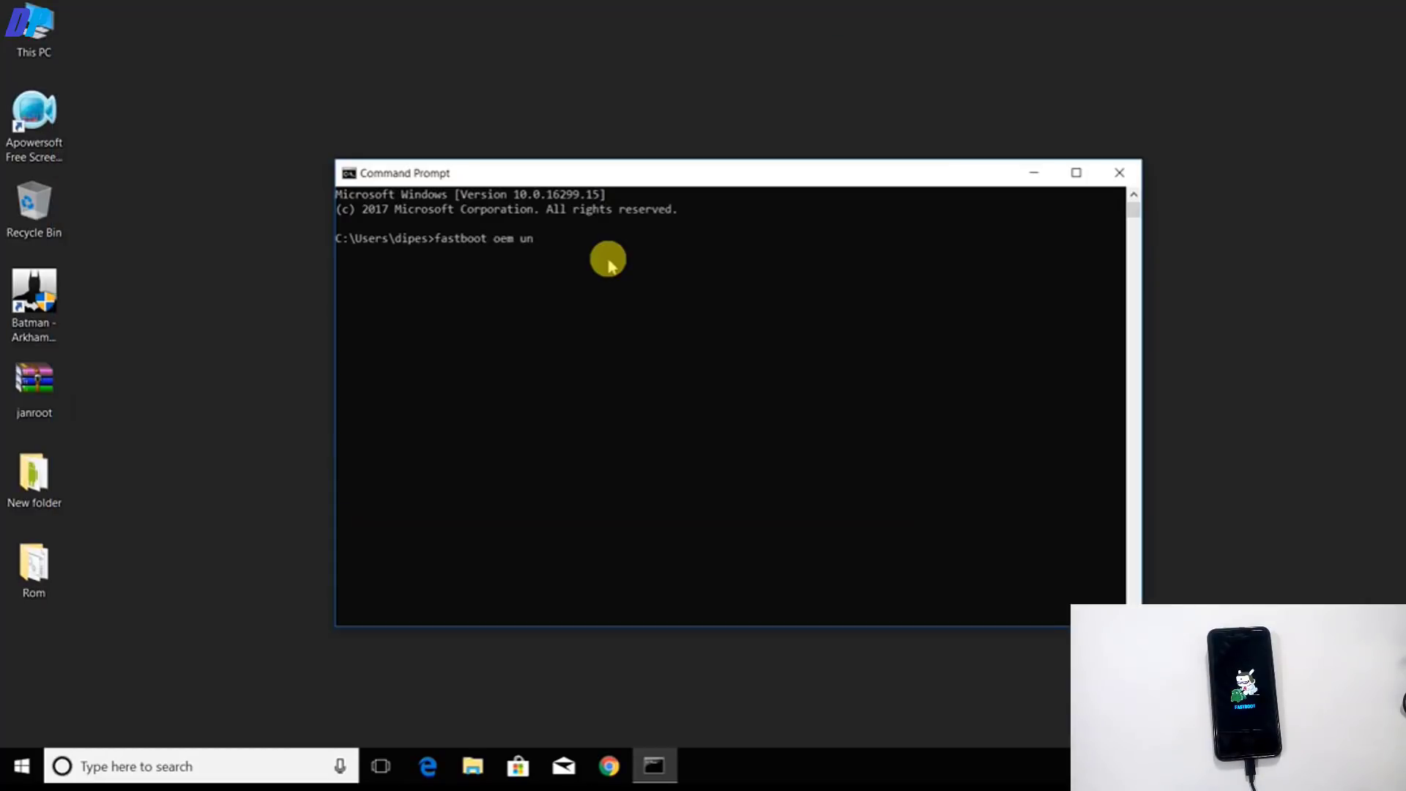
pyautogui.write('lock')
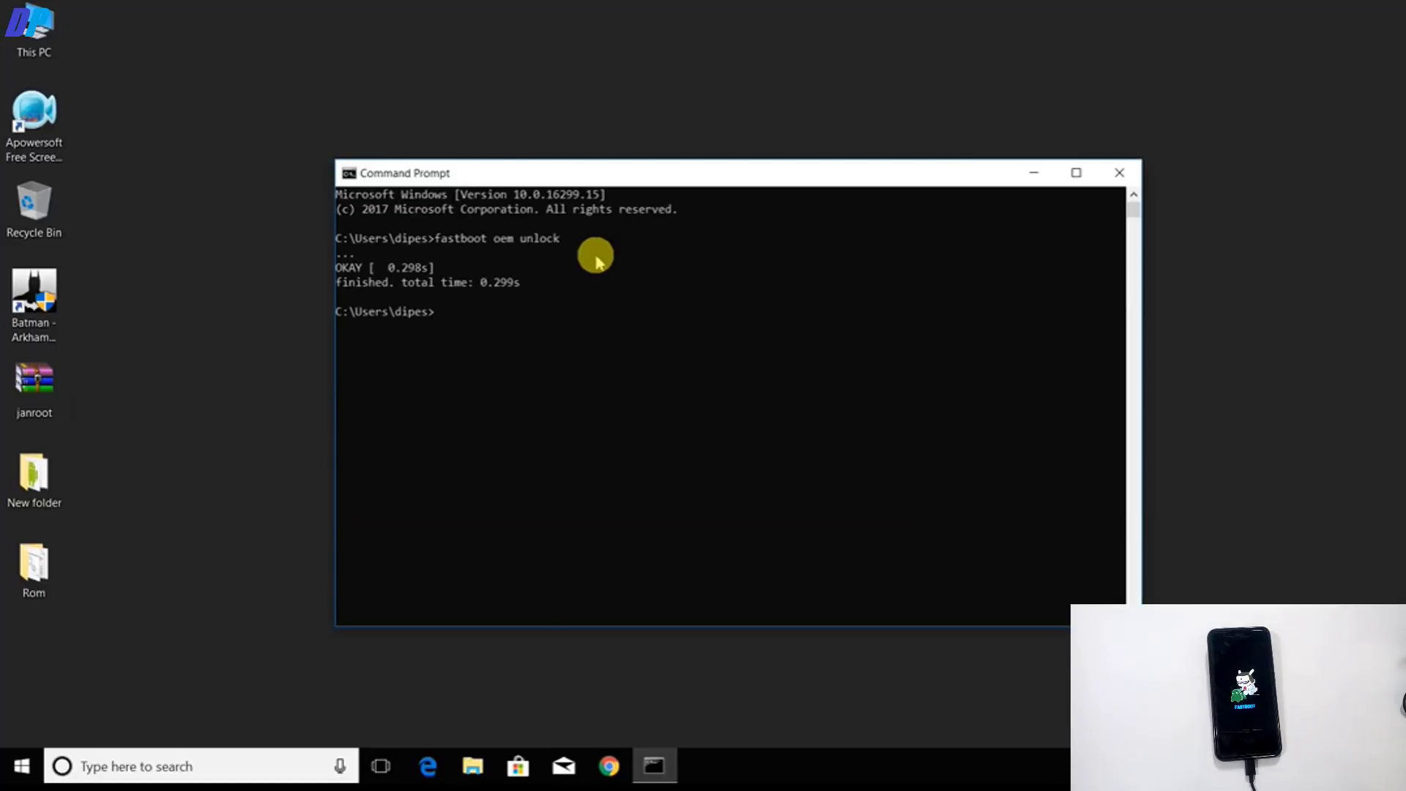
pyautogui.moveTo(570, 276)
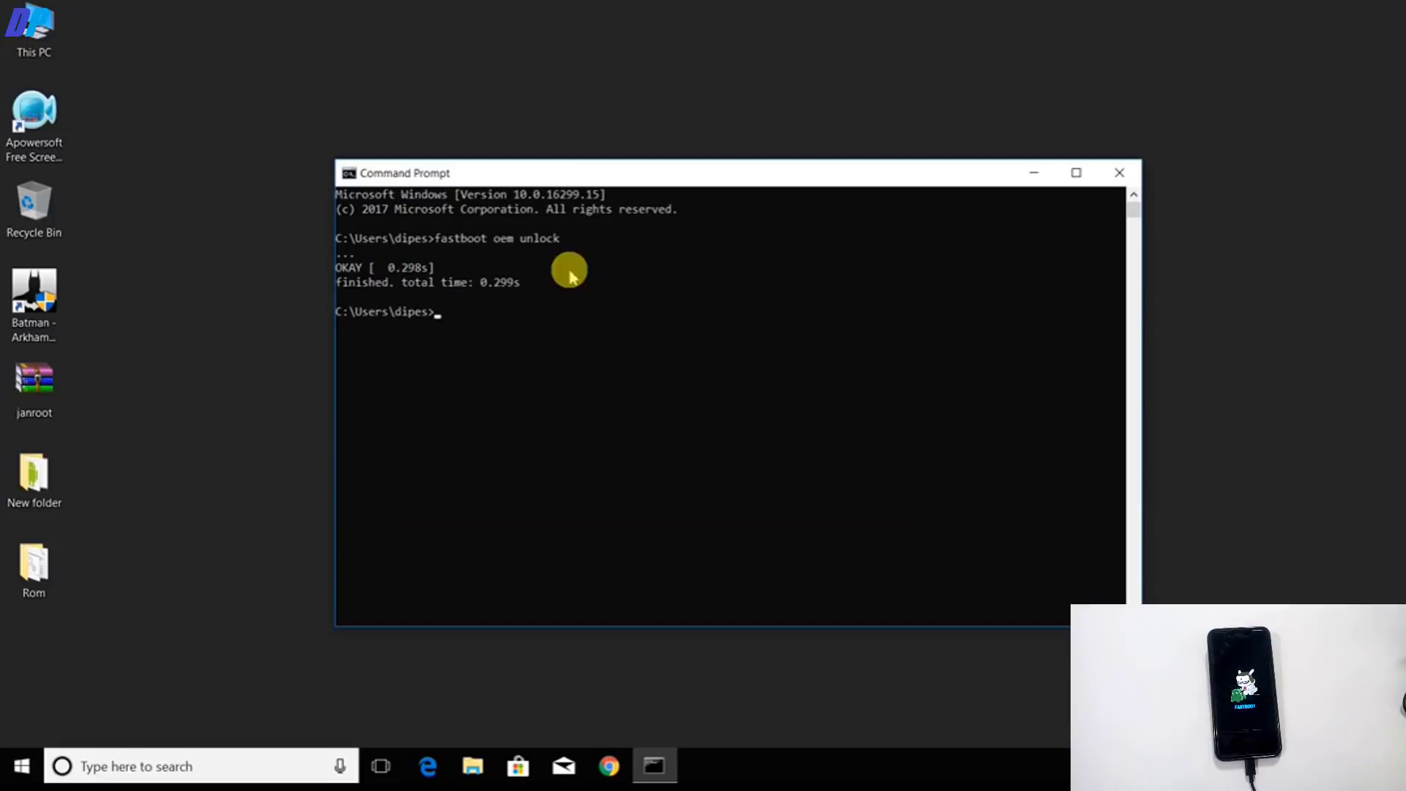
pyautogui.moveTo(664, 437)
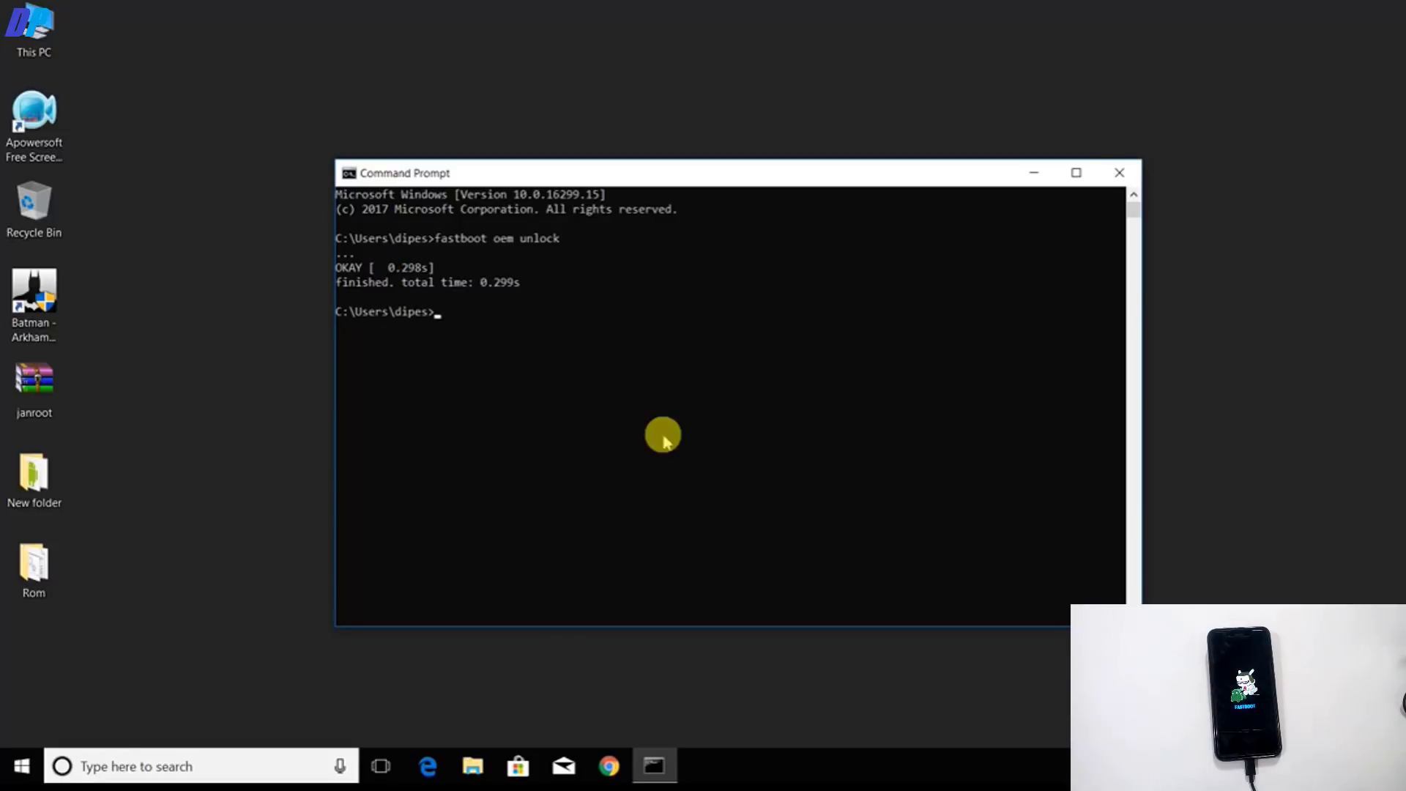
# Request the phone's details with 'fastboot oem device-info'.
pyautogui.write('fastboot')
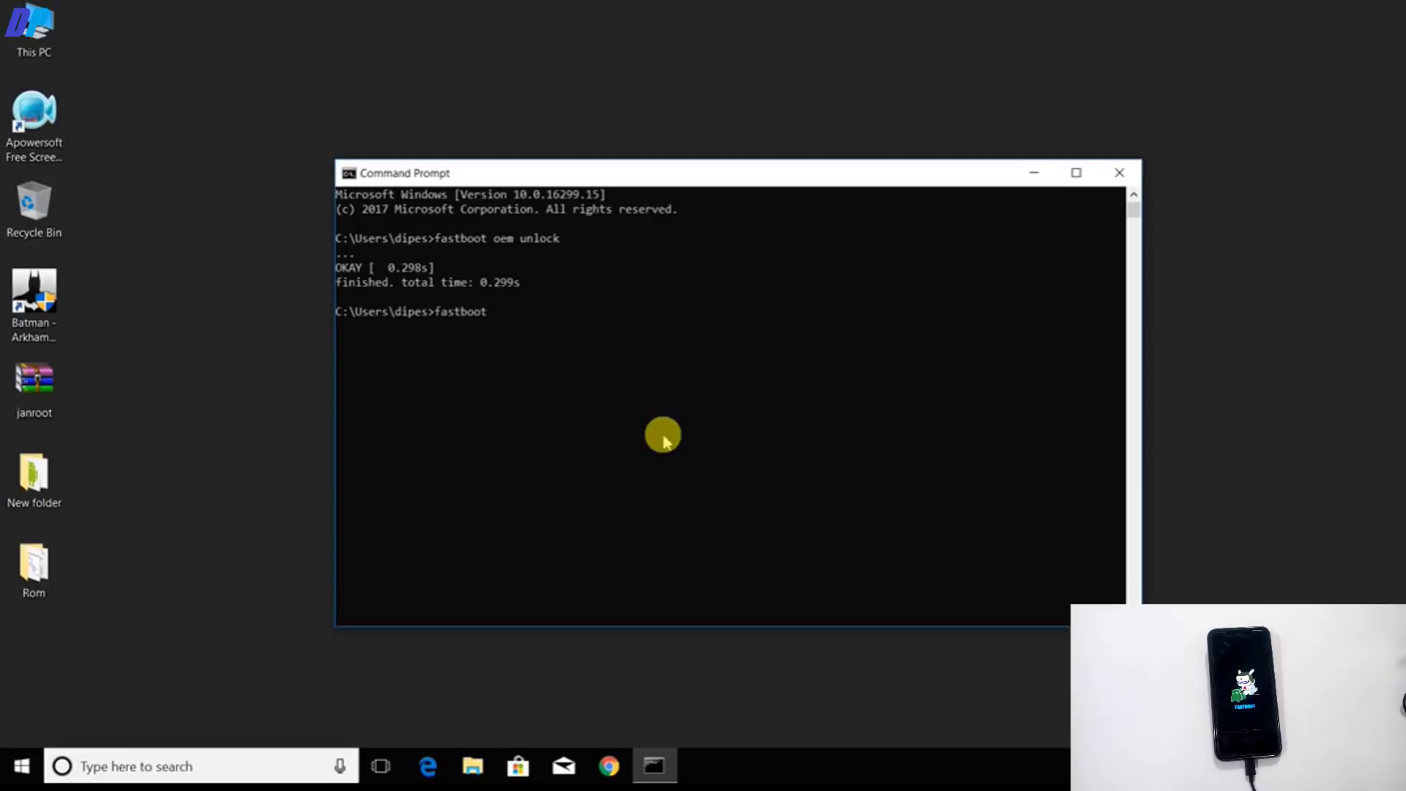
pyautogui.write('oem devi')
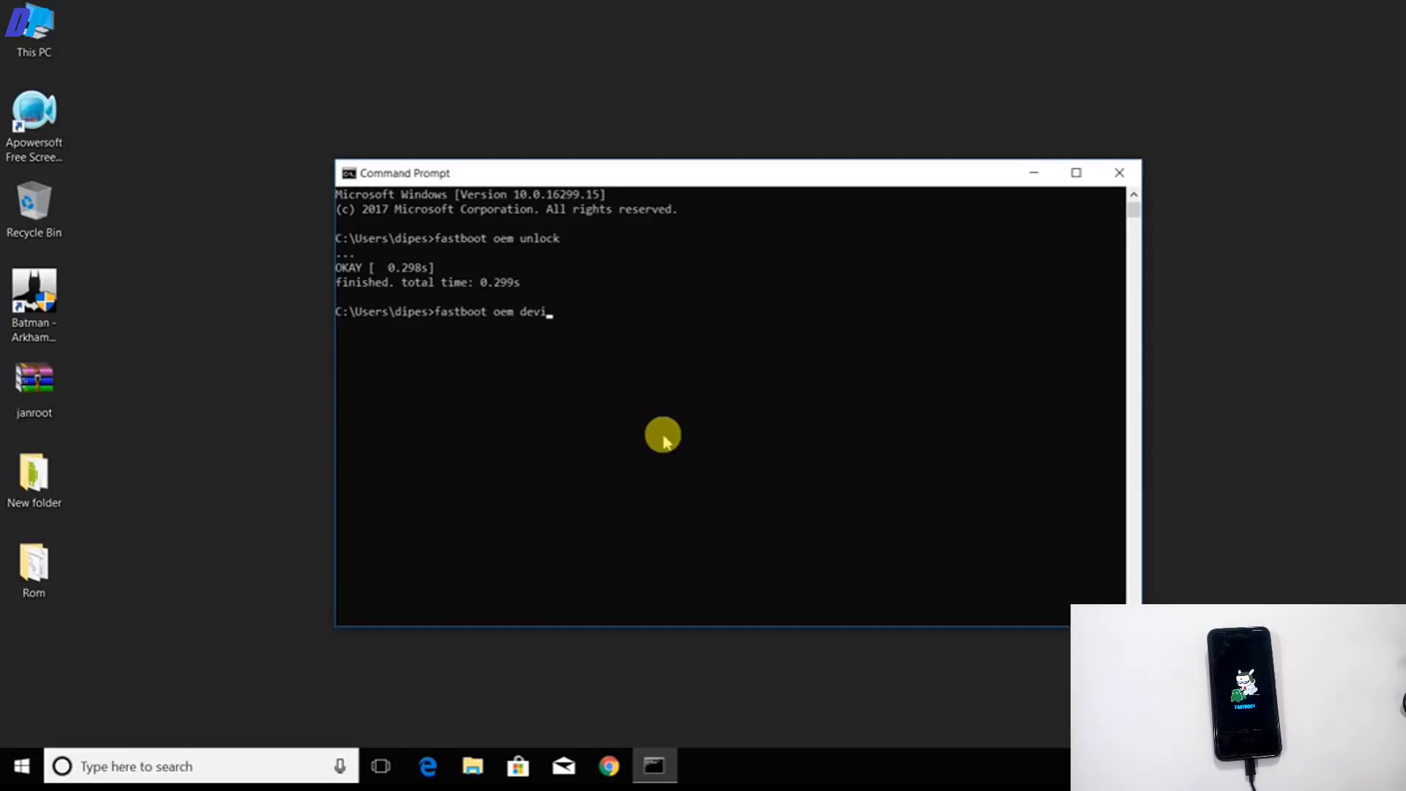
pyautogui.write('ce-info')
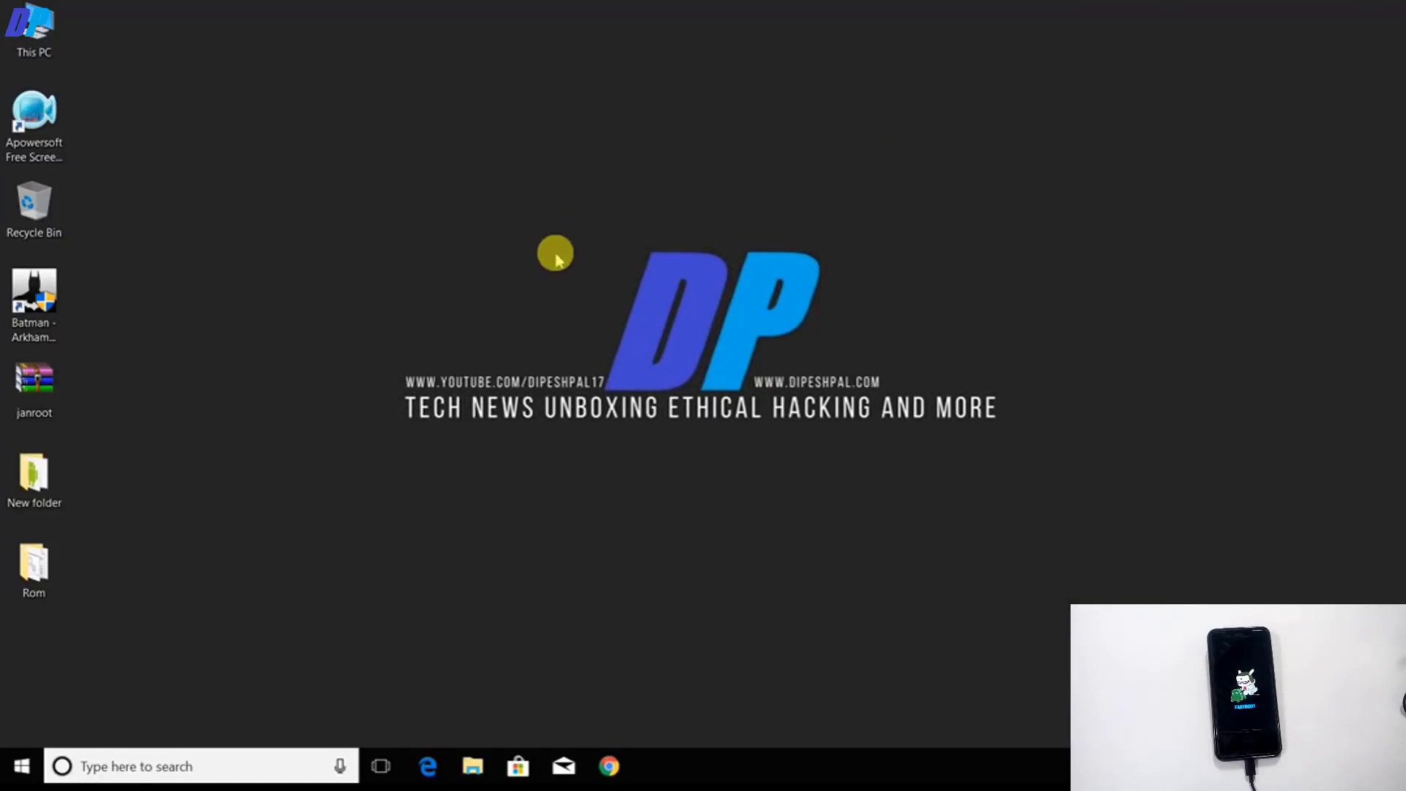
# Launch XiaoMiFlash.exe from the MiFlash2017-7-20-0 folder inside New folder.
pyautogui.click(34, 561)
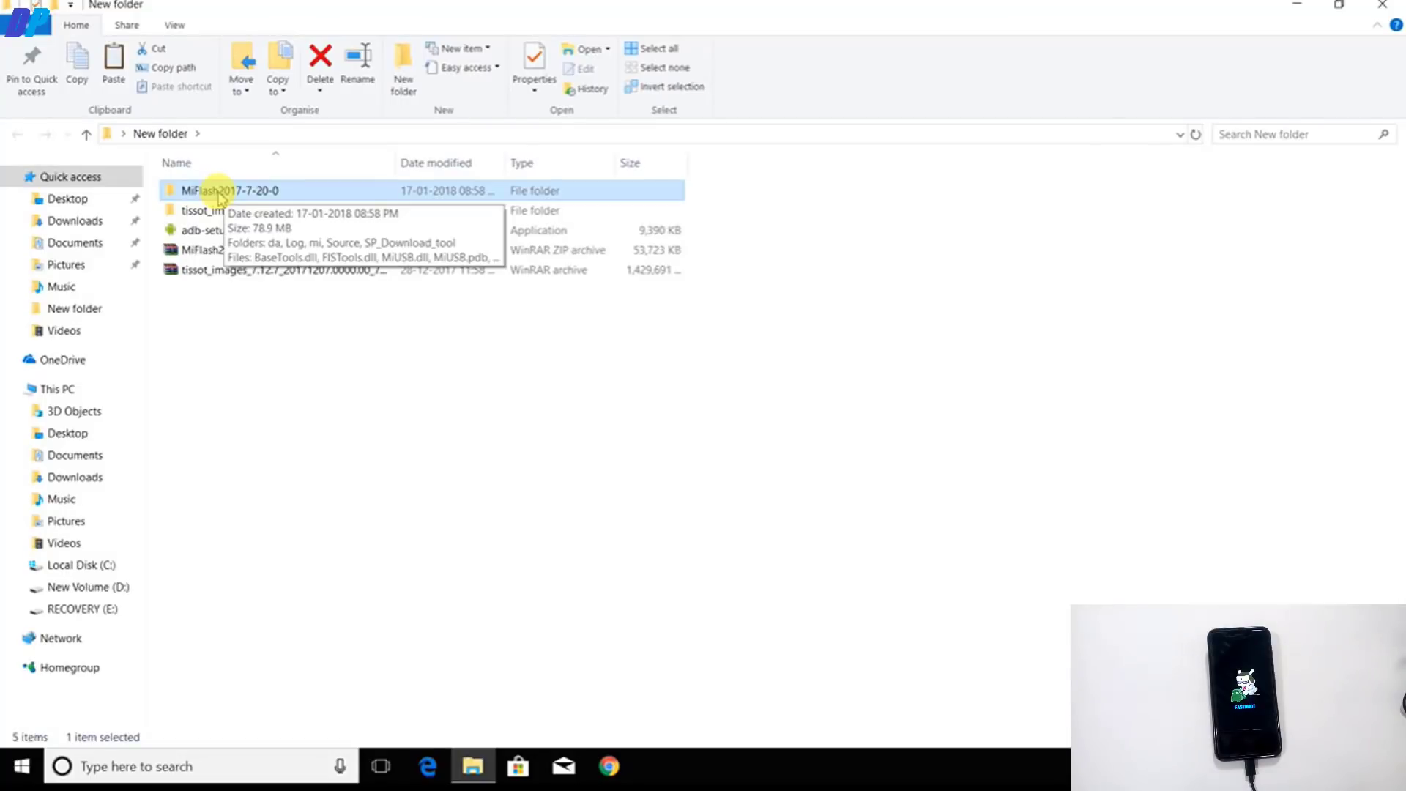
pyautogui.doubleClick(230, 190)
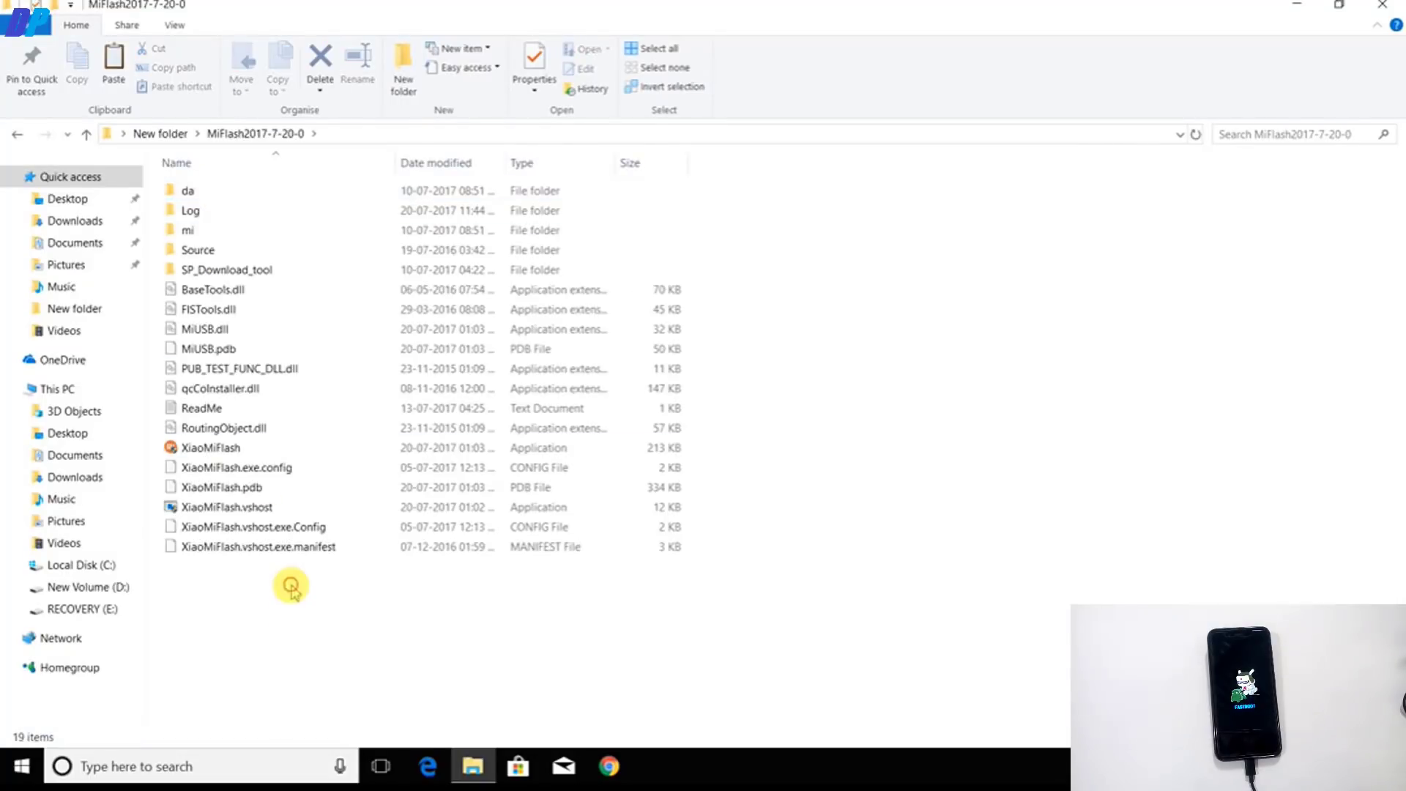
pyautogui.moveTo(362, 637)
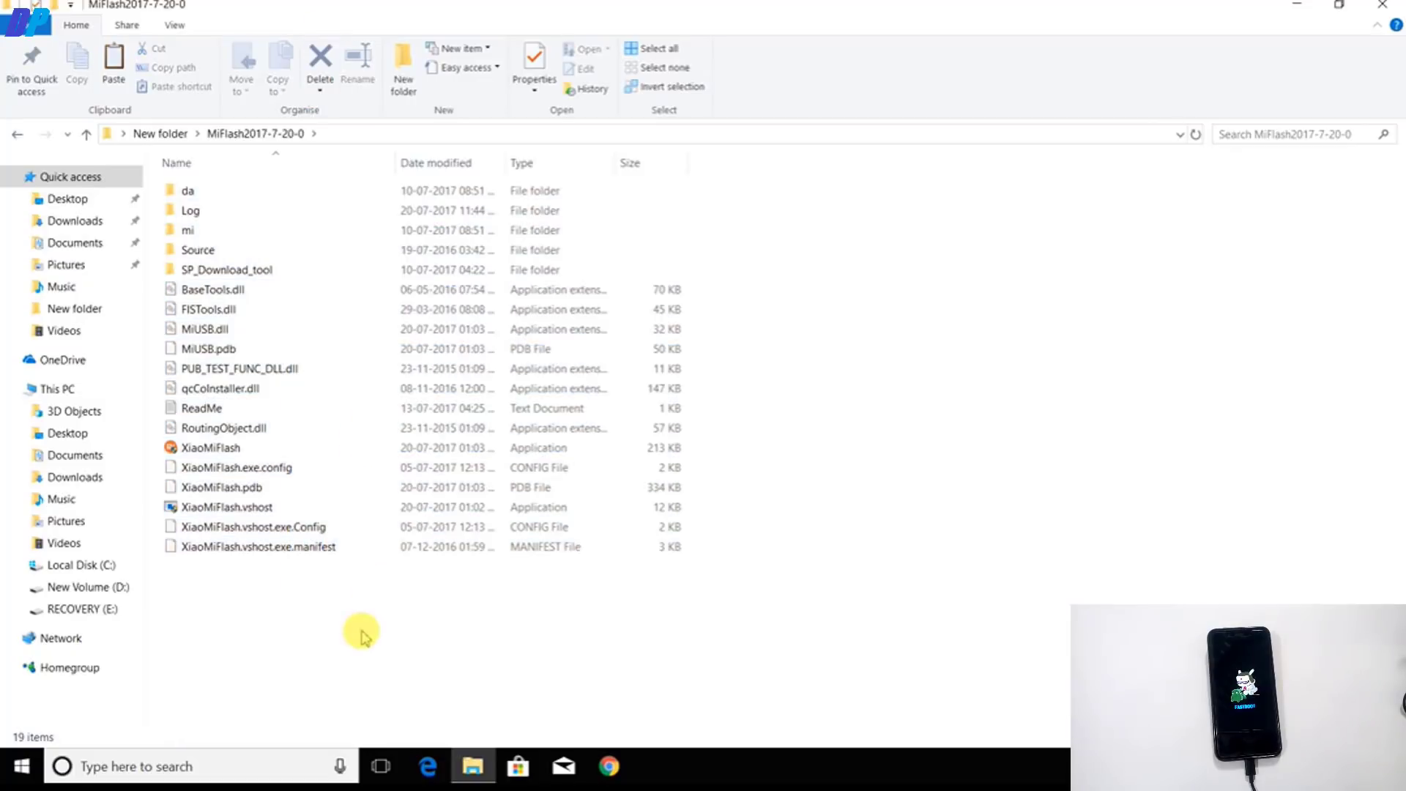
pyautogui.click(210, 448)
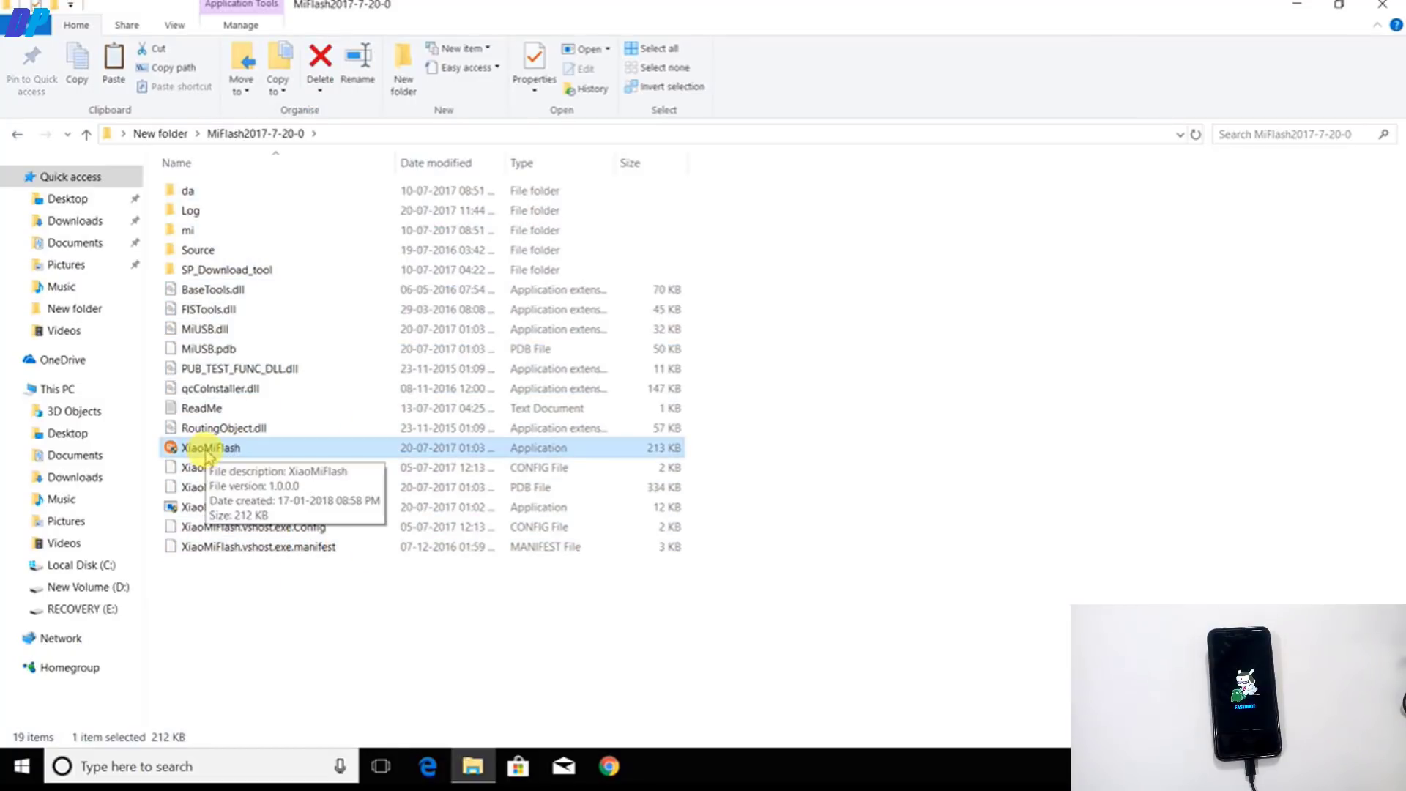
pyautogui.doubleClick(210, 448)
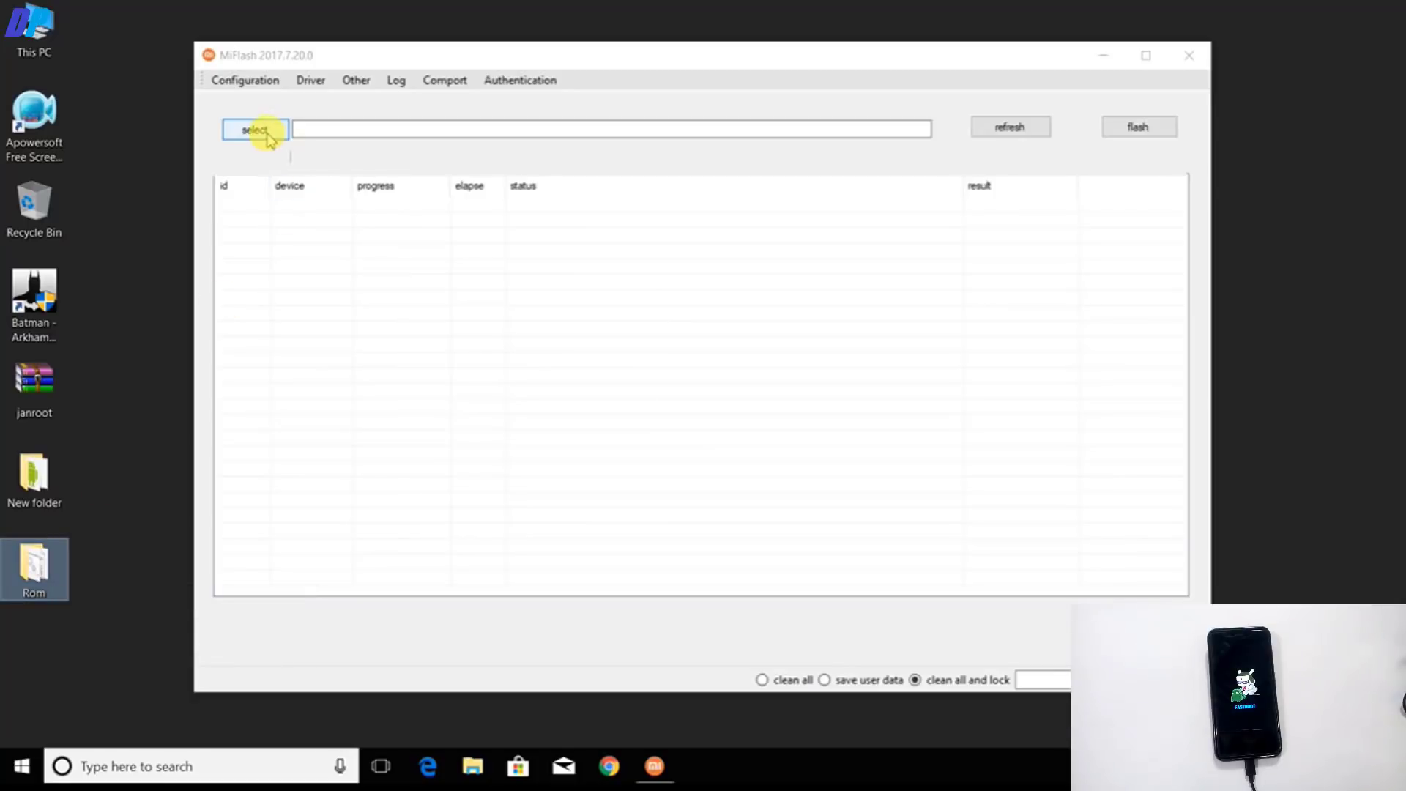
# Set the firmware path to the Rom folder on the Desktop.
pyautogui.click(255, 129)
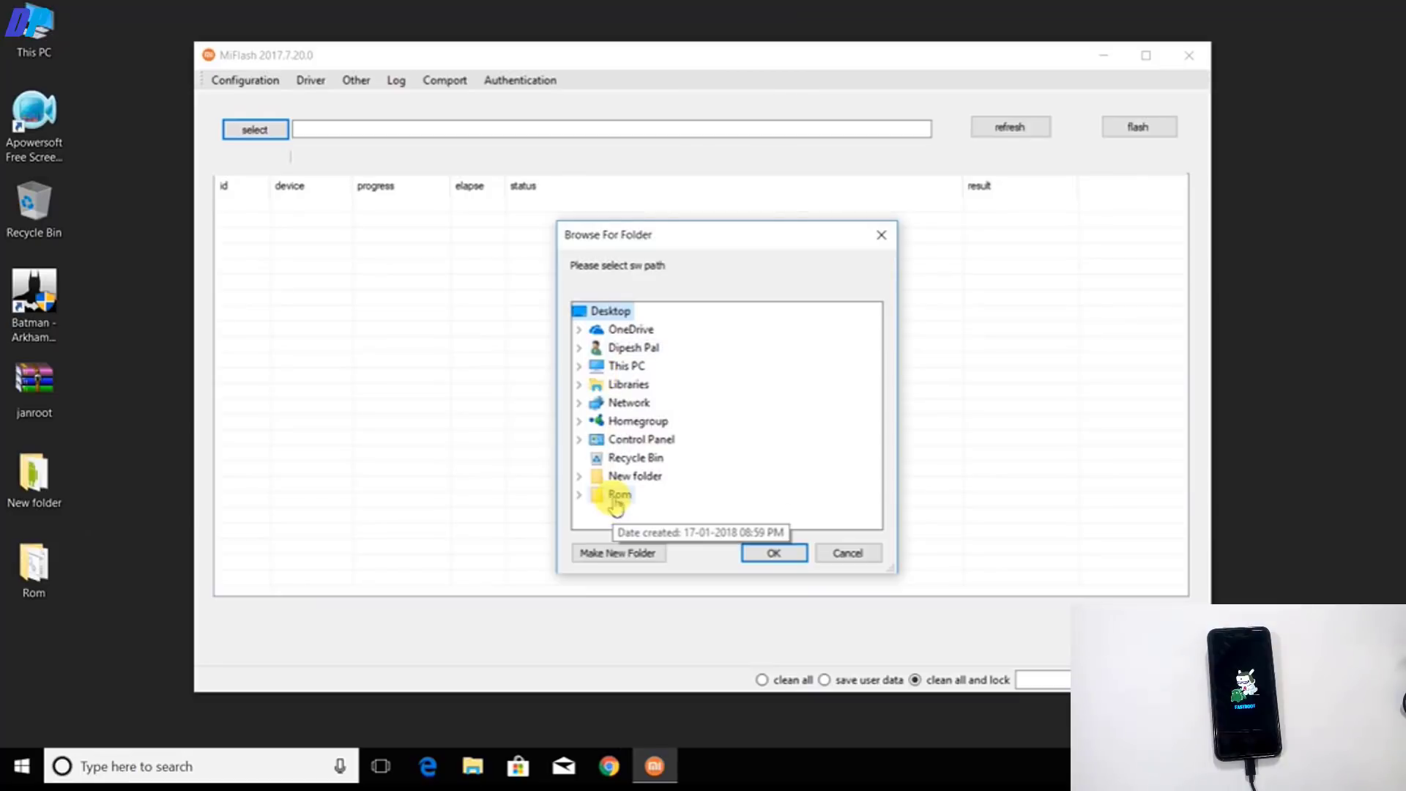
pyautogui.click(579, 494)
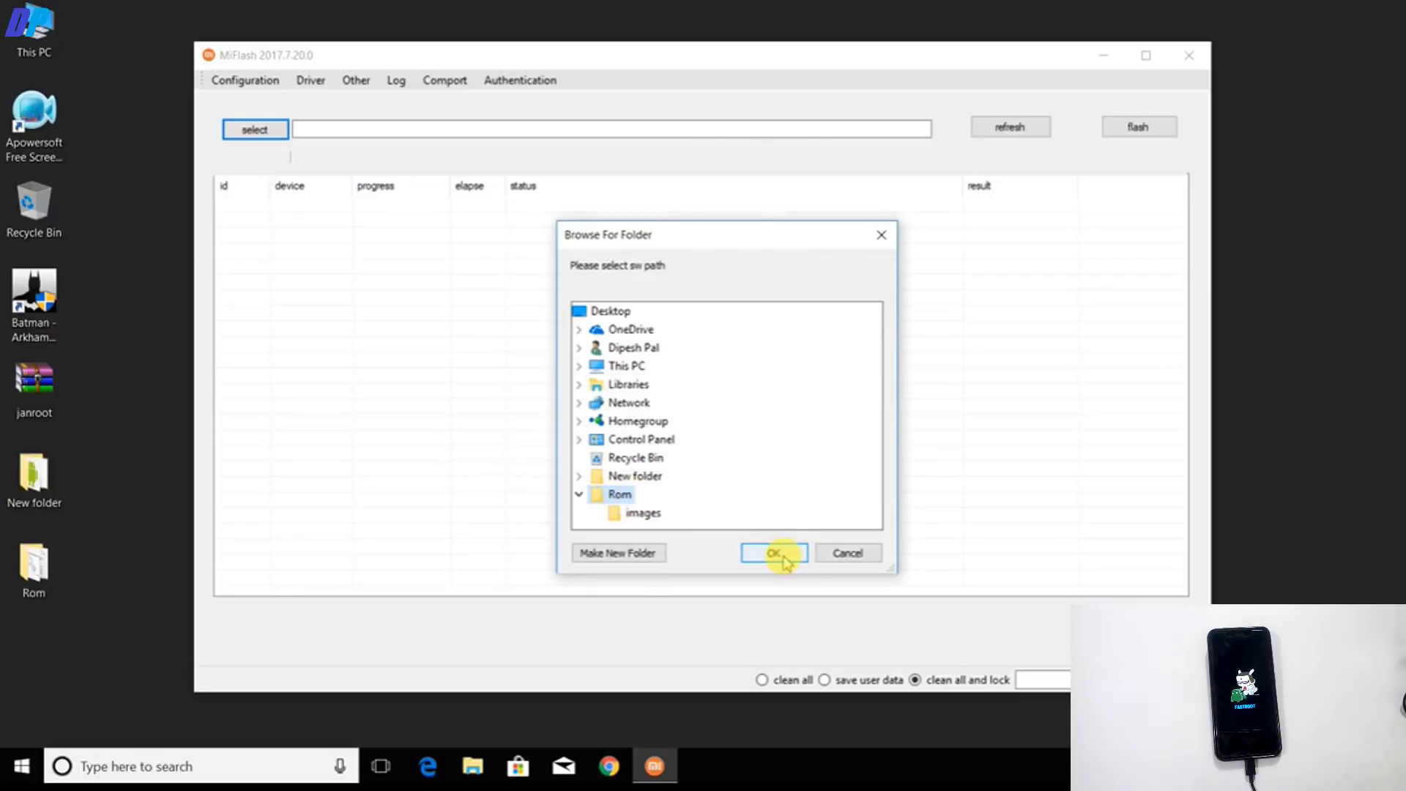
pyautogui.click(773, 552)
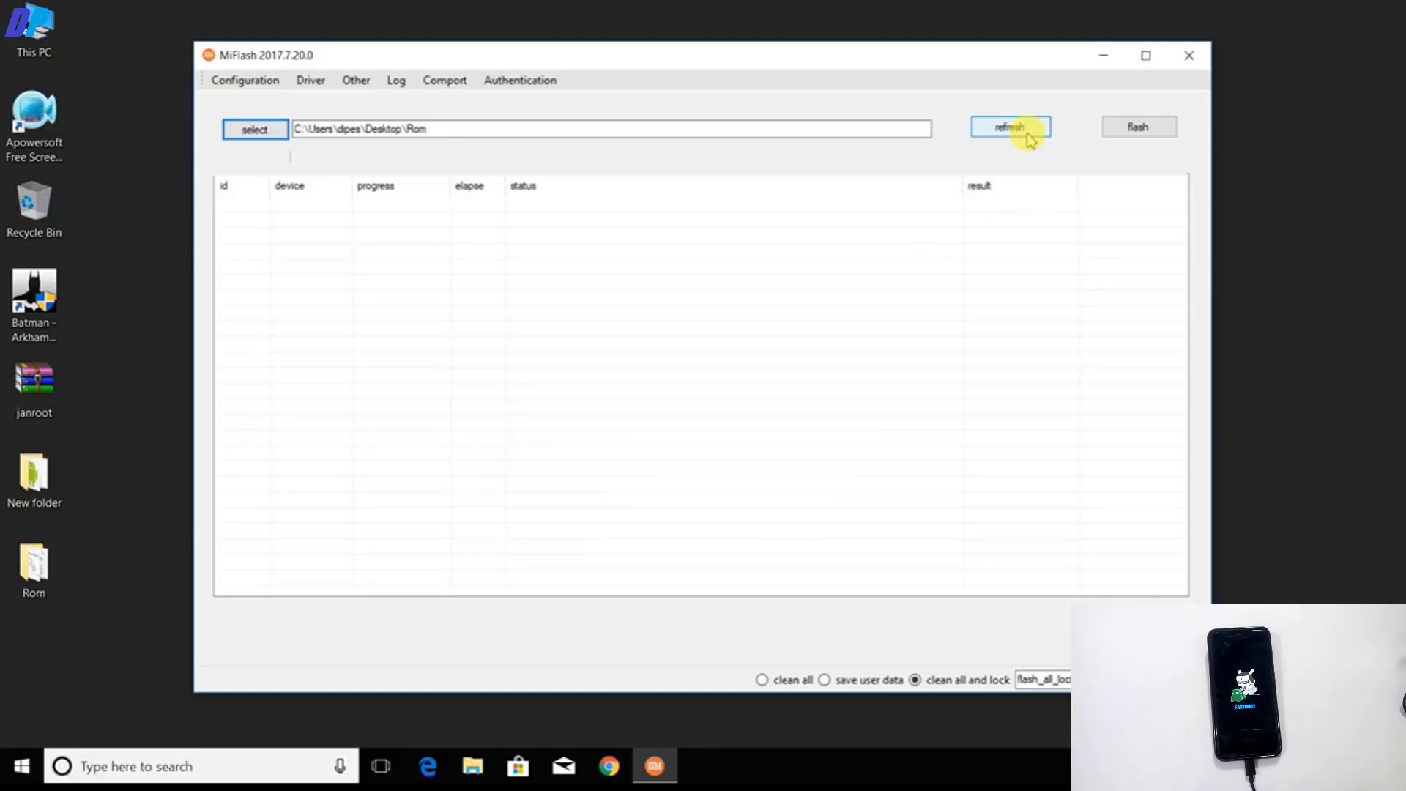
# Refresh to detect the fastboot phone and choose 'save user data' mode.
pyautogui.click(1009, 126)
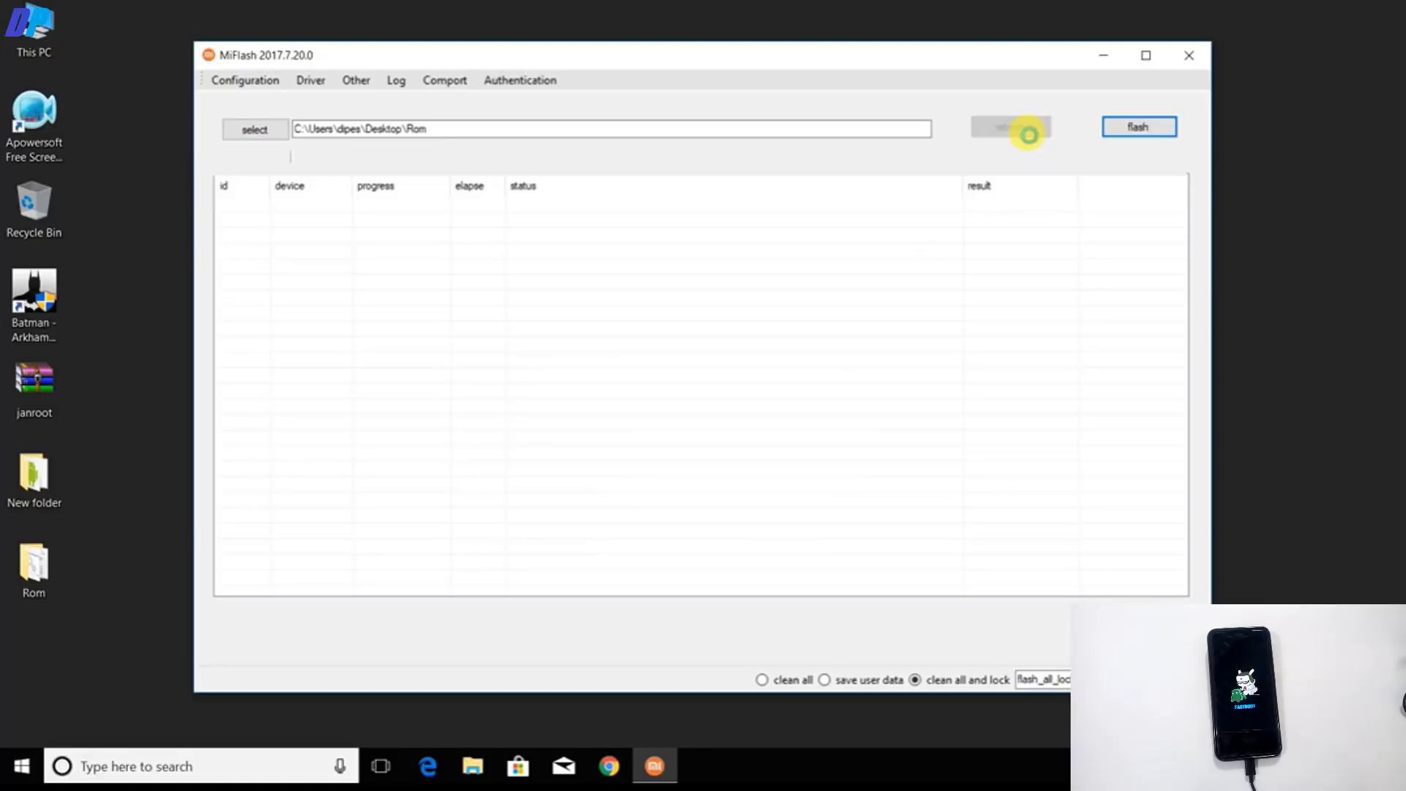
pyautogui.click(1009, 126)
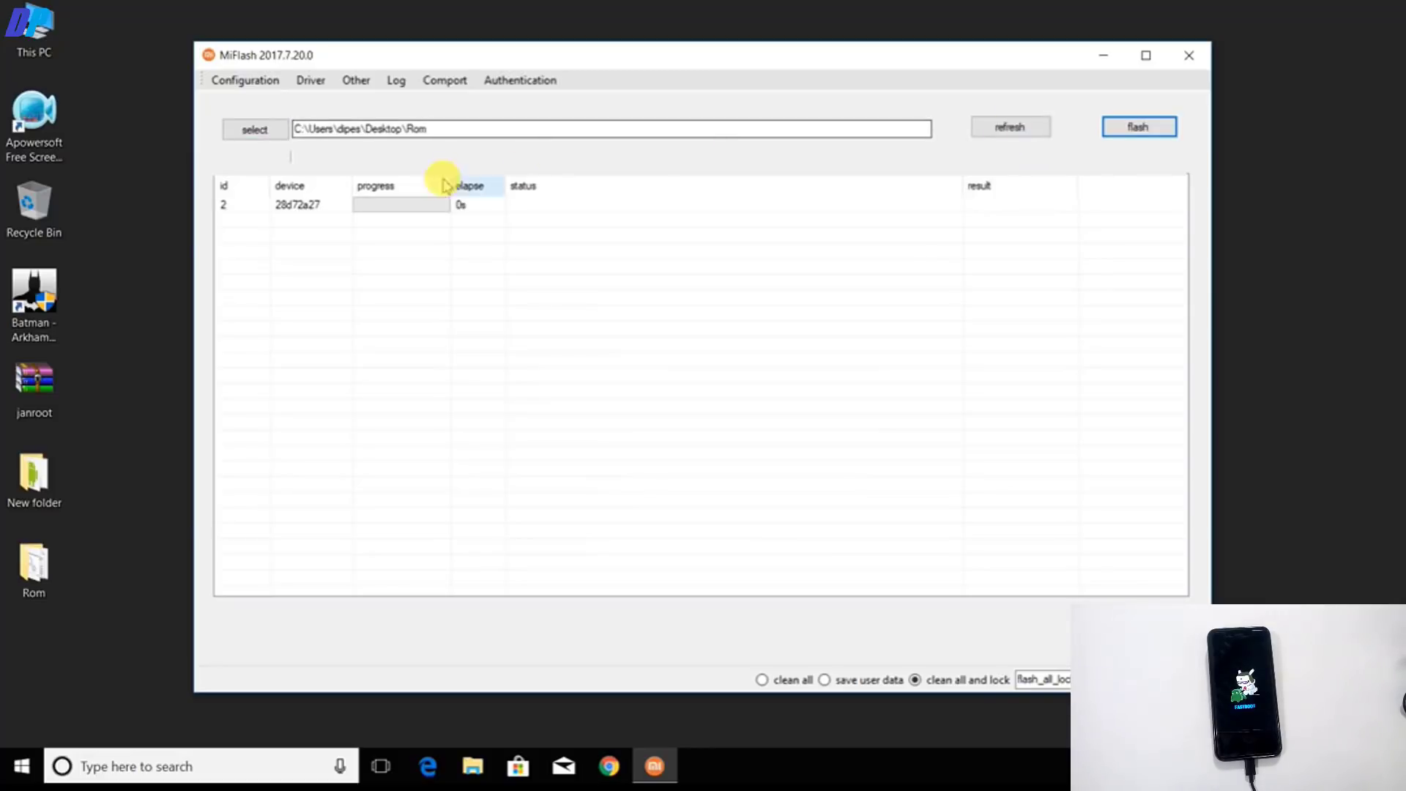
pyautogui.moveTo(717, 386)
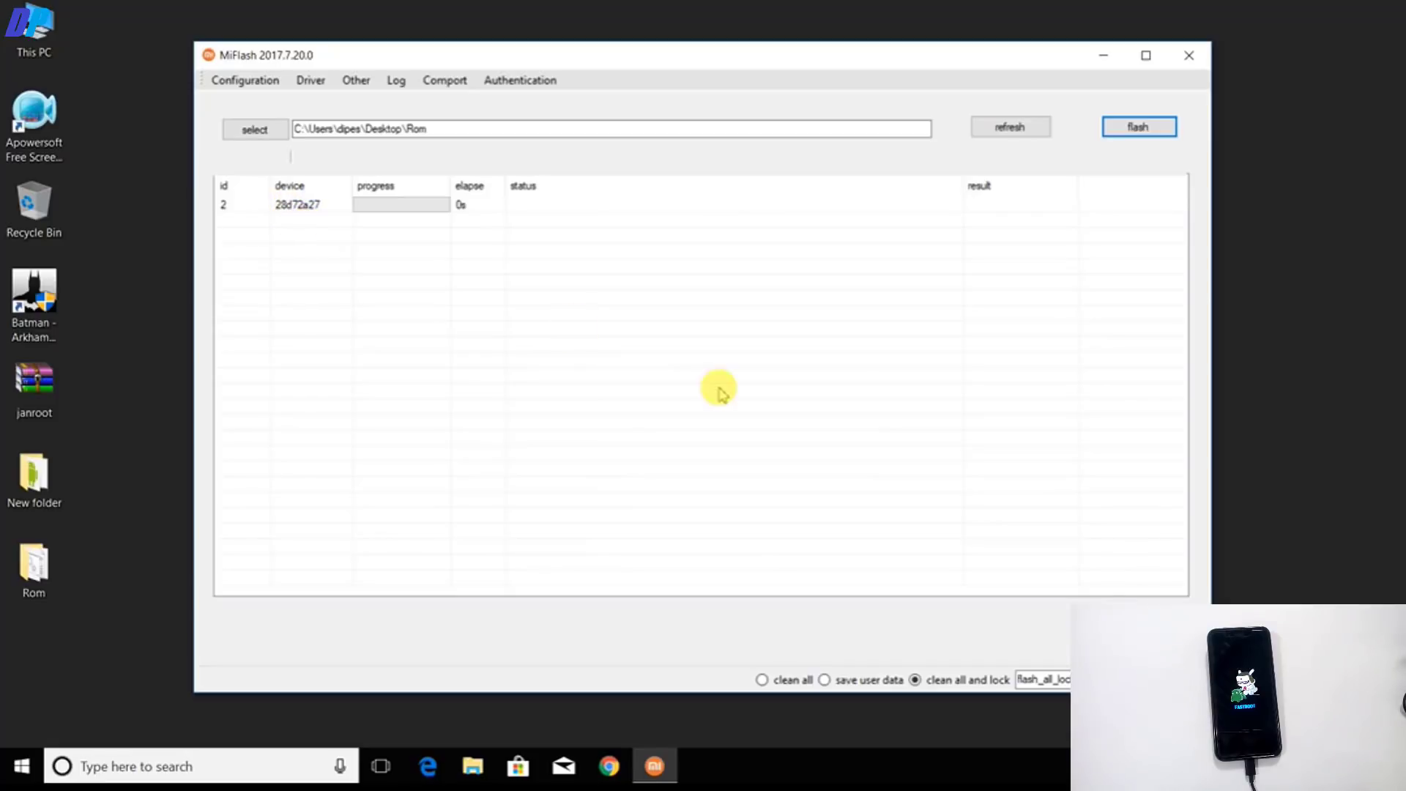
pyautogui.click(823, 679)
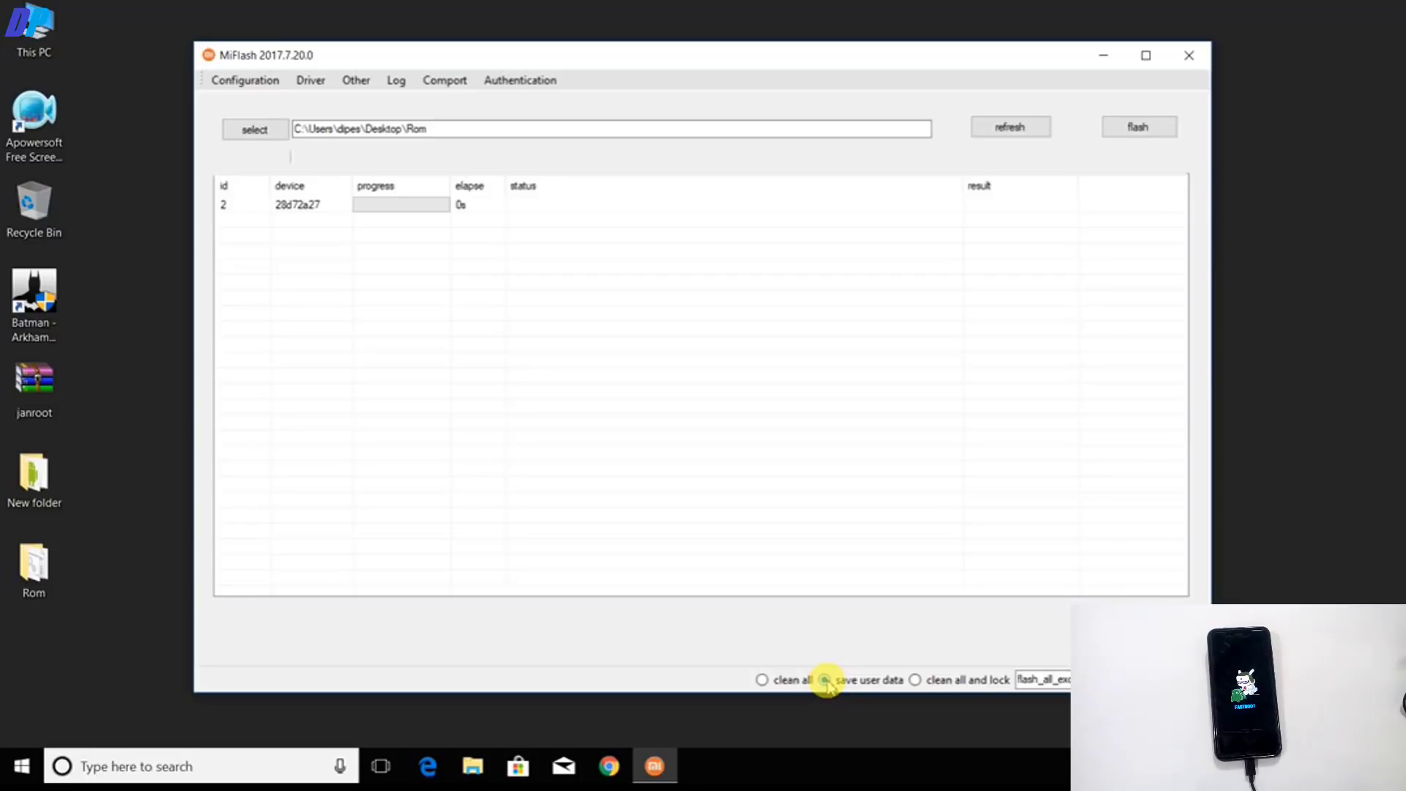
pyautogui.click(823, 679)
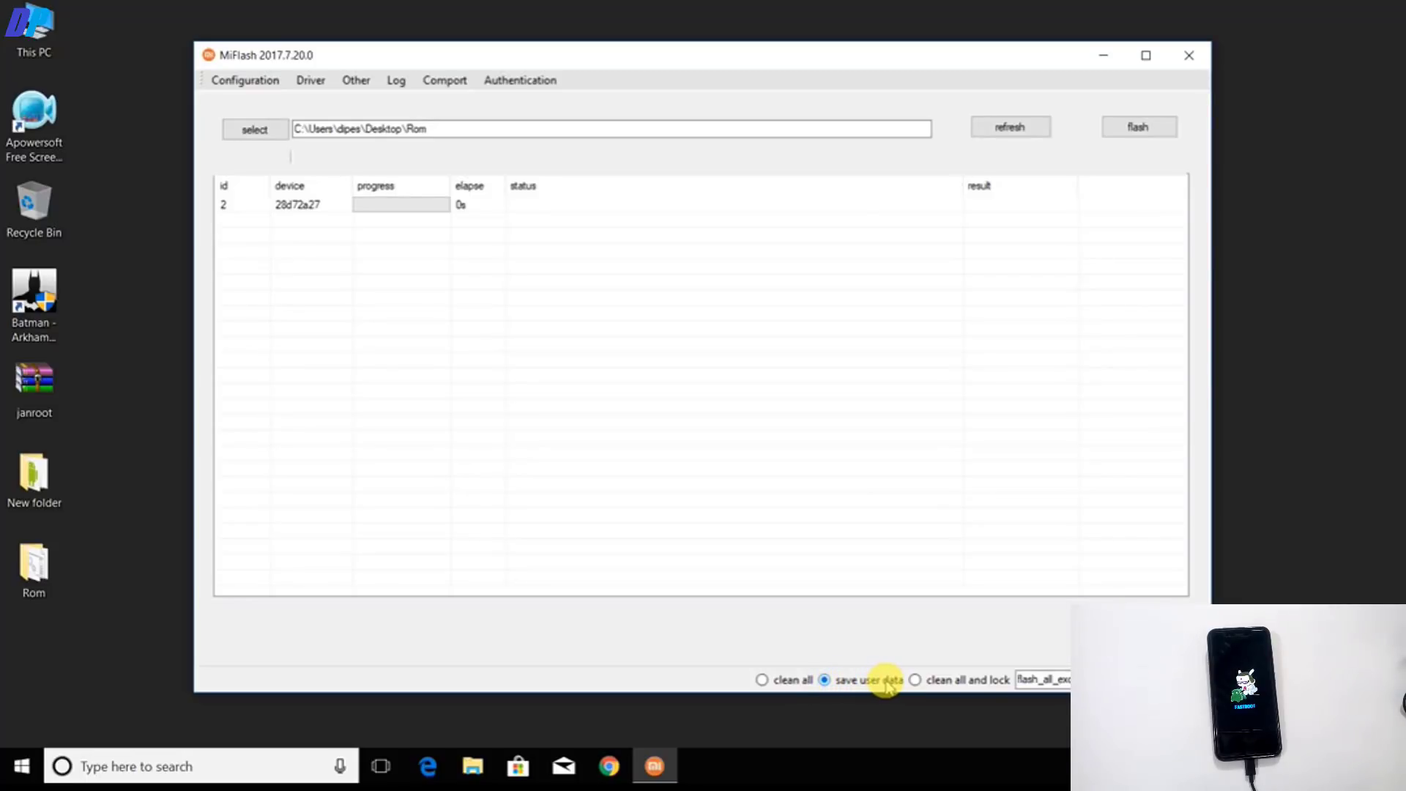
pyautogui.moveTo(850, 414)
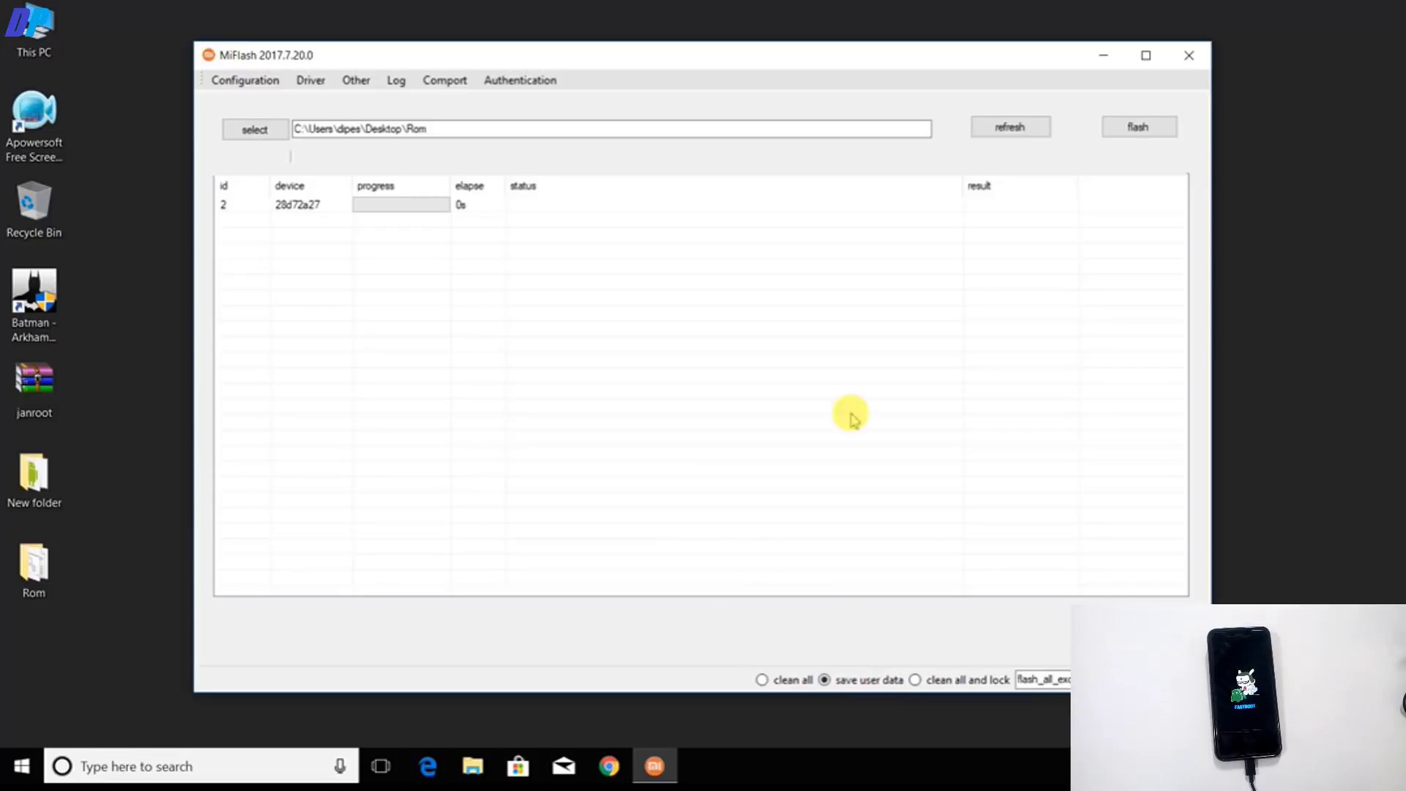
pyautogui.click(1137, 126)
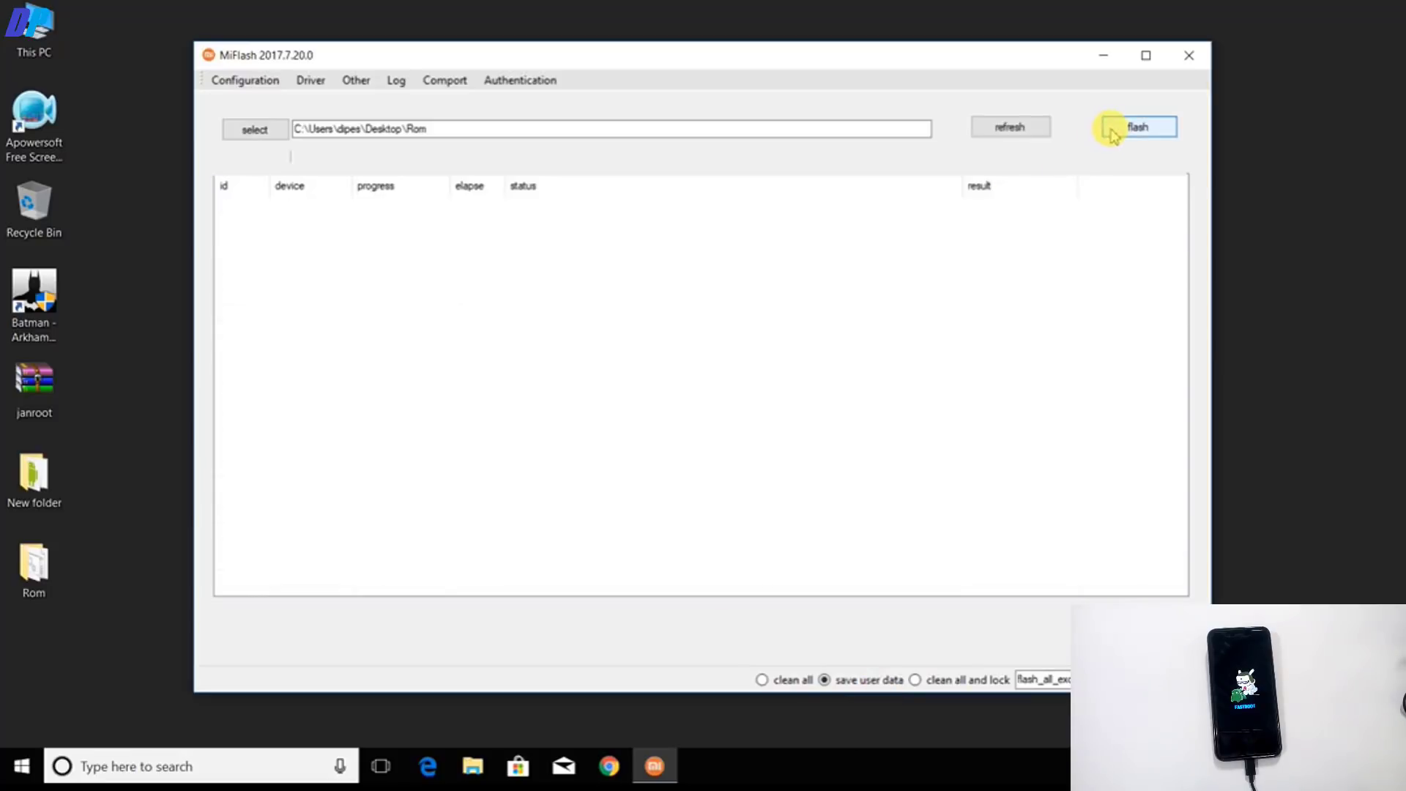
# Flash the ROM and confirm About phone reports Android 7.1.2.
pyautogui.click(1136, 126)
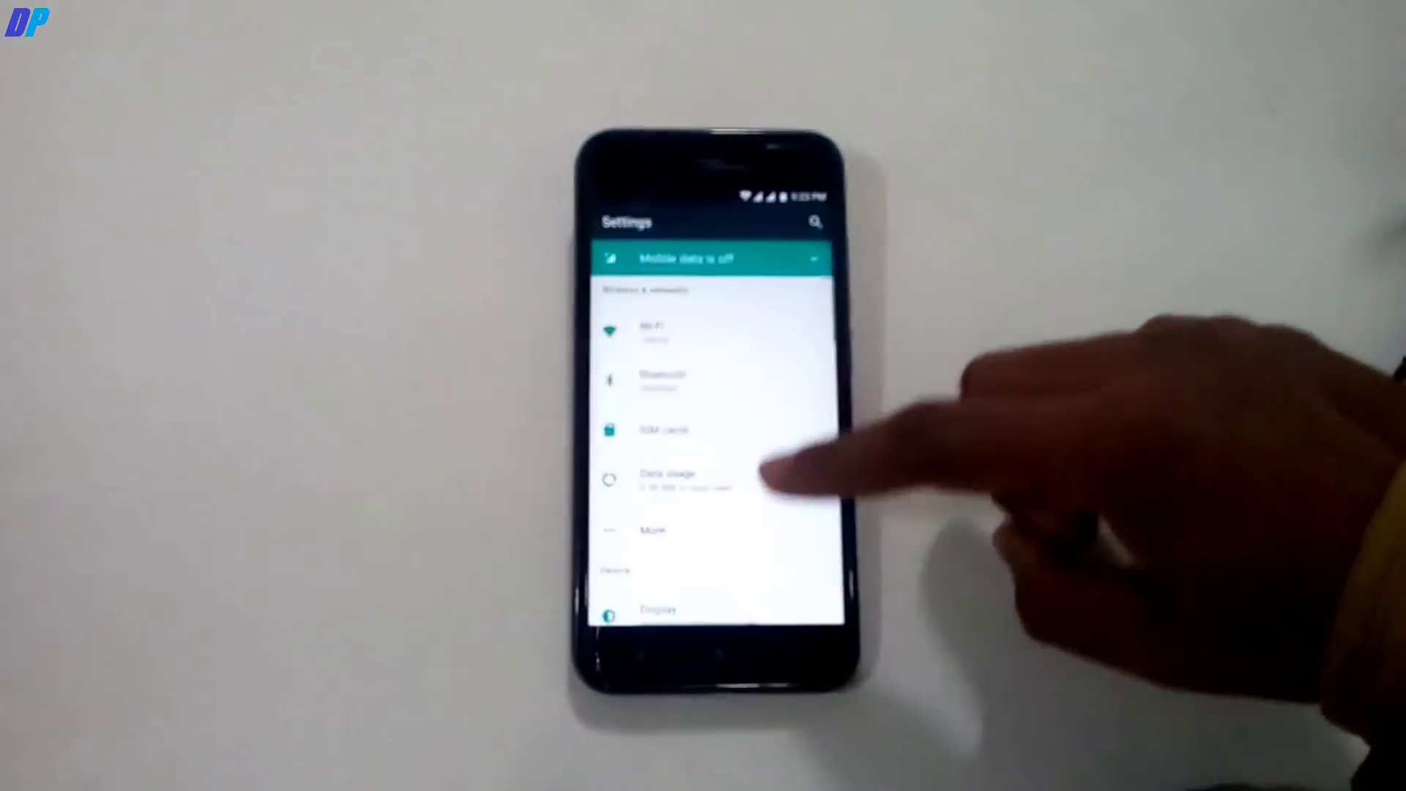
pyautogui.scroll(3)
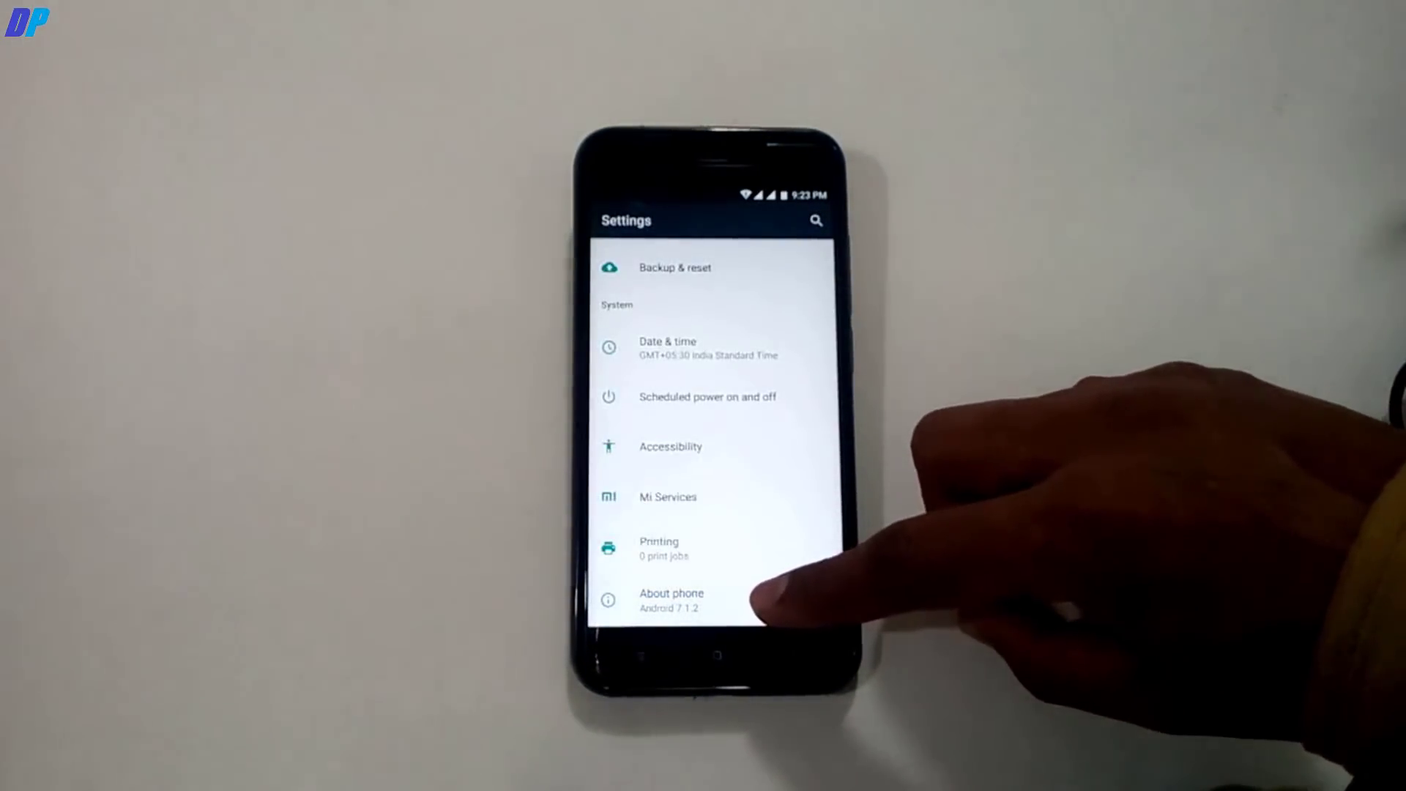